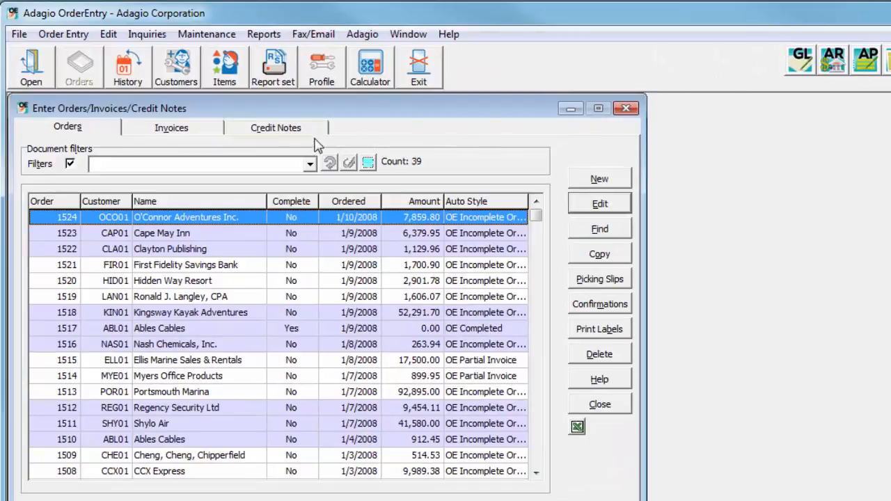
Close the invoice 4520 view and return to the credit notes list
{"action": "left_click", "coordinate": [276, 126]}
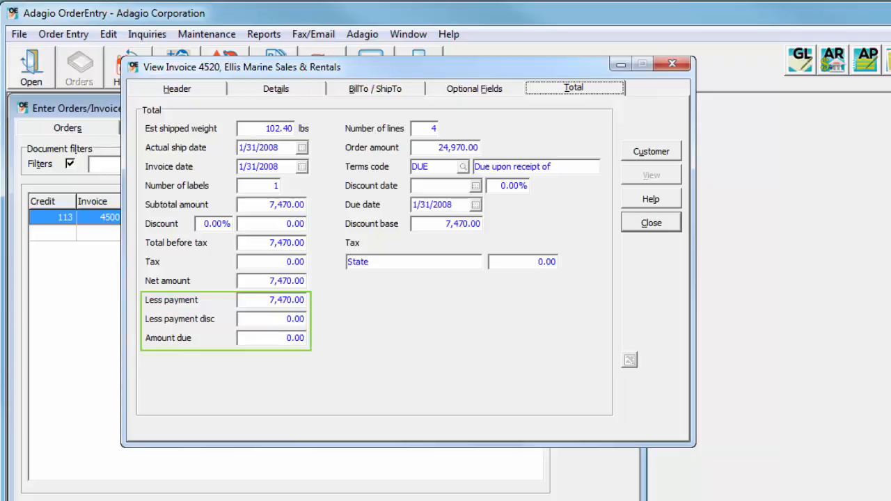
{"action": "left_click", "coordinate": [650, 222]}
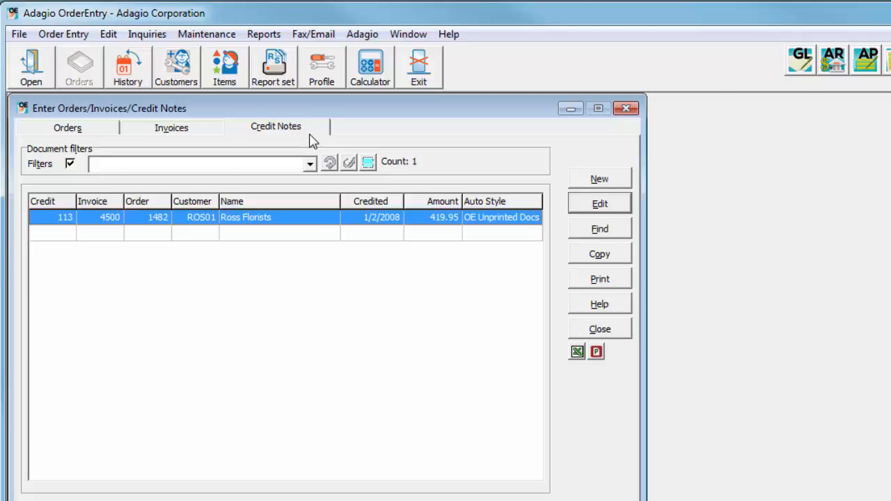
{"action": "mouse_move", "coordinate": [575, 188]}
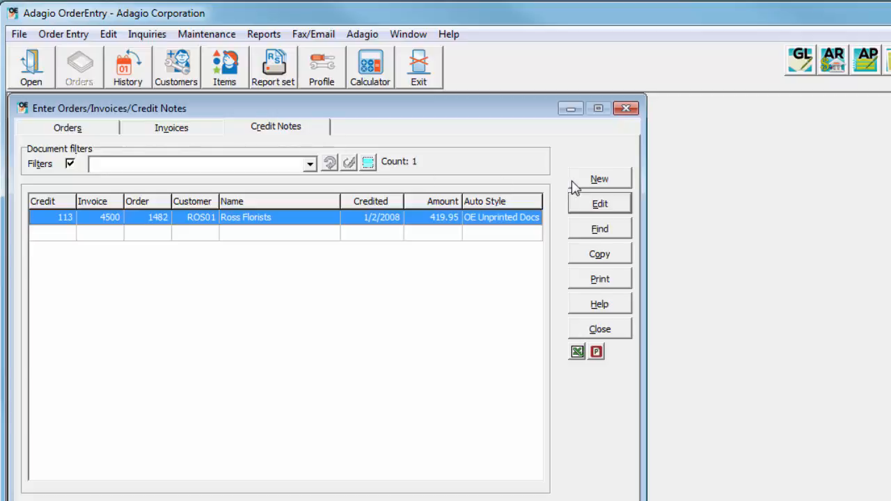
Create a credit note from invoice 4520, pulling its header from order 1515
{"action": "left_click", "coordinate": [599, 179]}
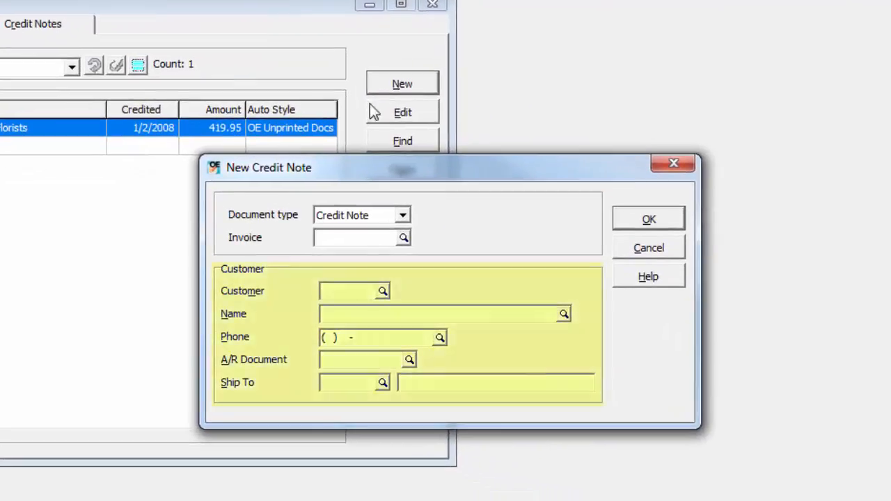
{"action": "left_click", "coordinate": [355, 238]}
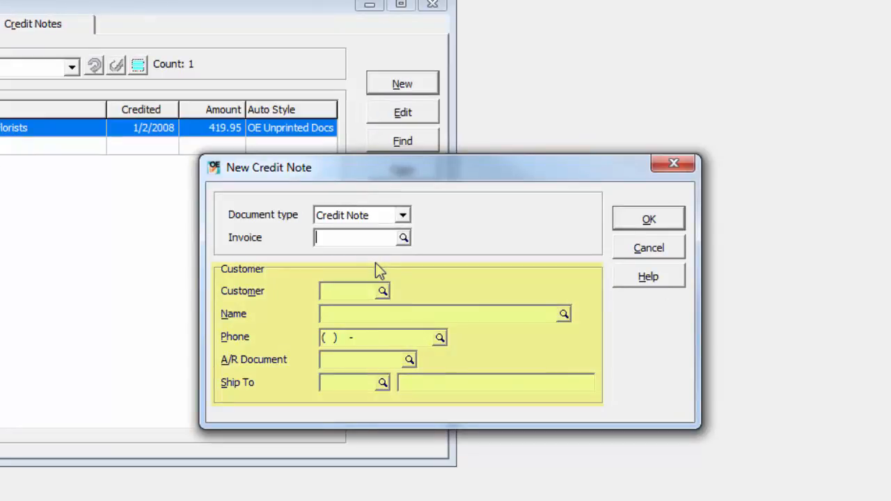
{"action": "left_click", "coordinate": [403, 237]}
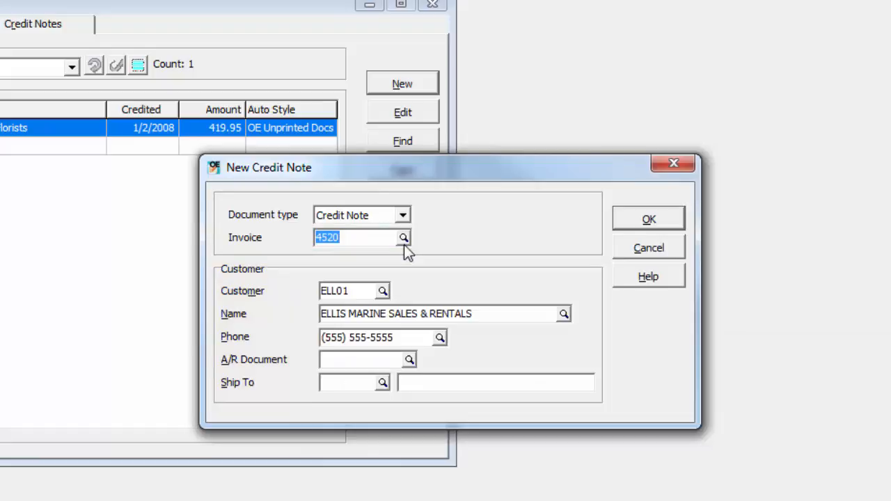
{"action": "left_click", "coordinate": [648, 219]}
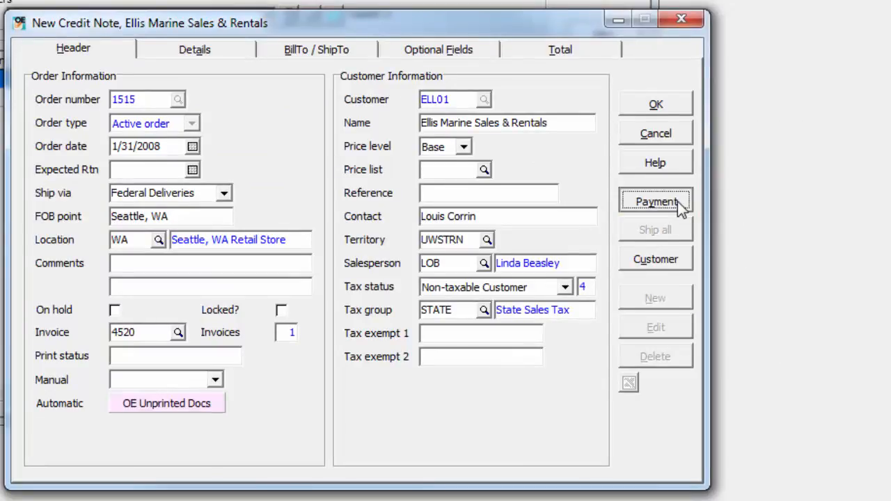
Auto-generate the check number for the 7,470.00 Visa refund payment
{"action": "left_click", "coordinate": [654, 201]}
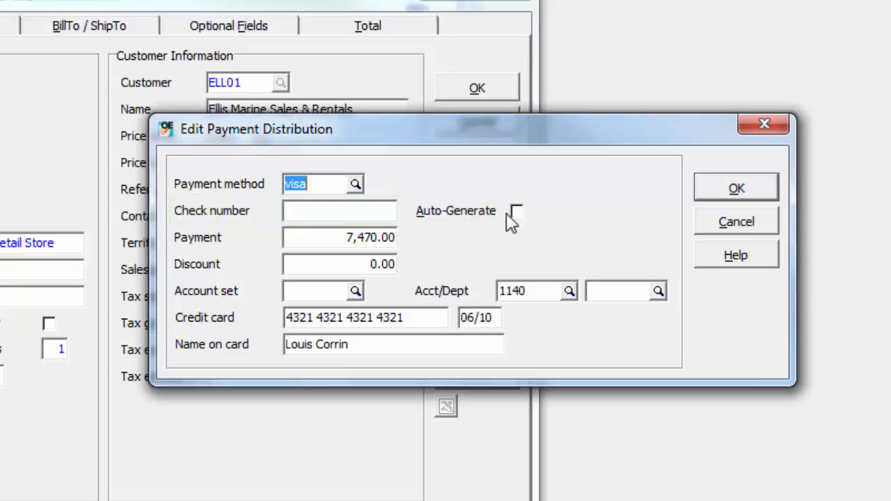
{"action": "left_click", "coordinate": [514, 211]}
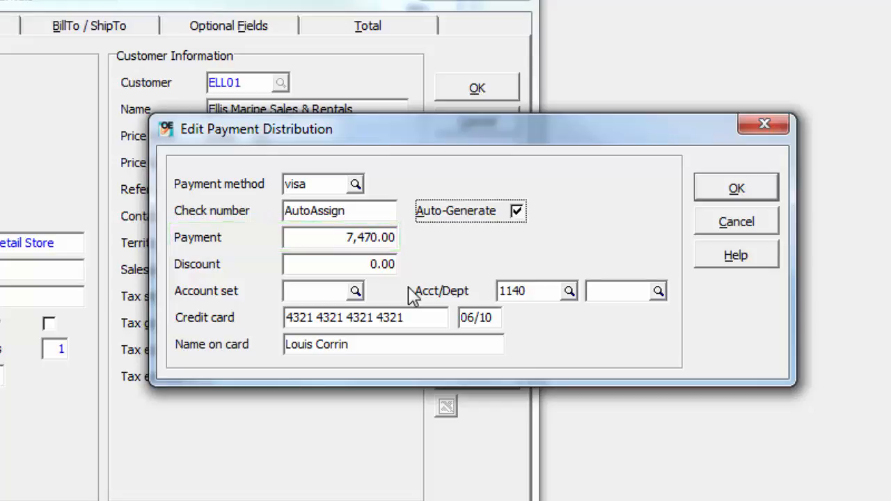
{"action": "left_click", "coordinate": [339, 264]}
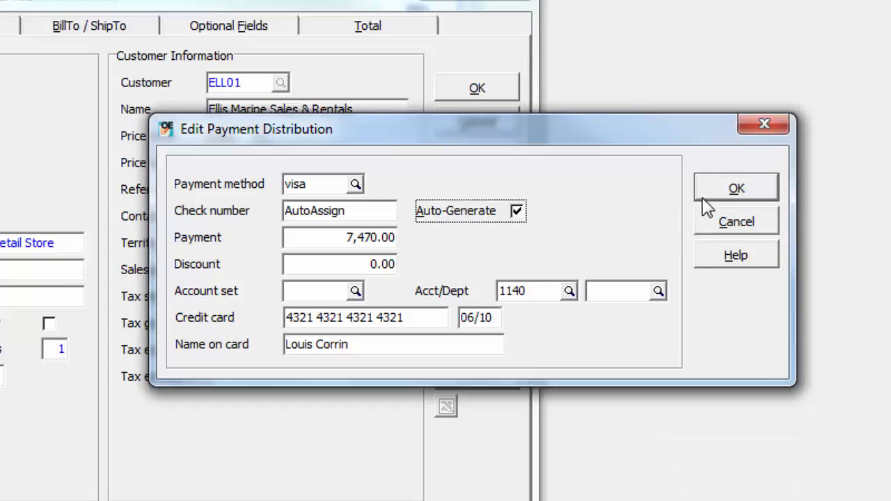
Accept the refund, check totals, and post credit note 114 for 7,470.00
{"action": "left_click", "coordinate": [736, 187]}
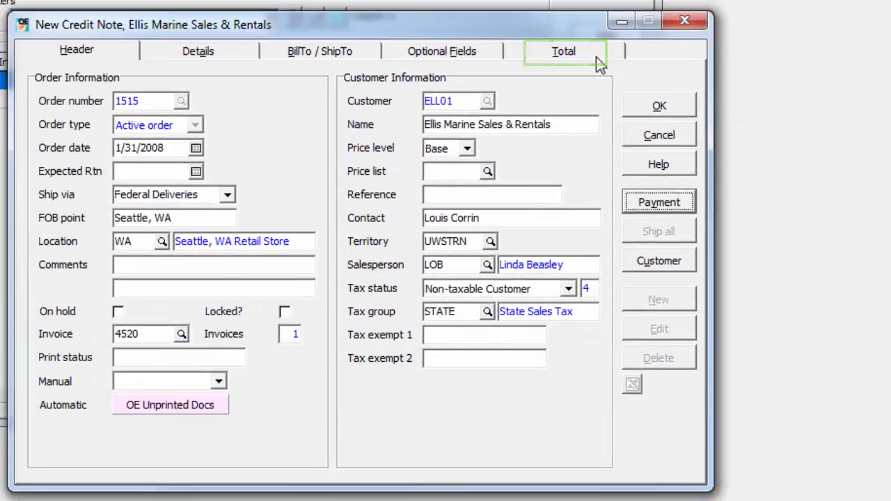
{"action": "left_click", "coordinate": [563, 50]}
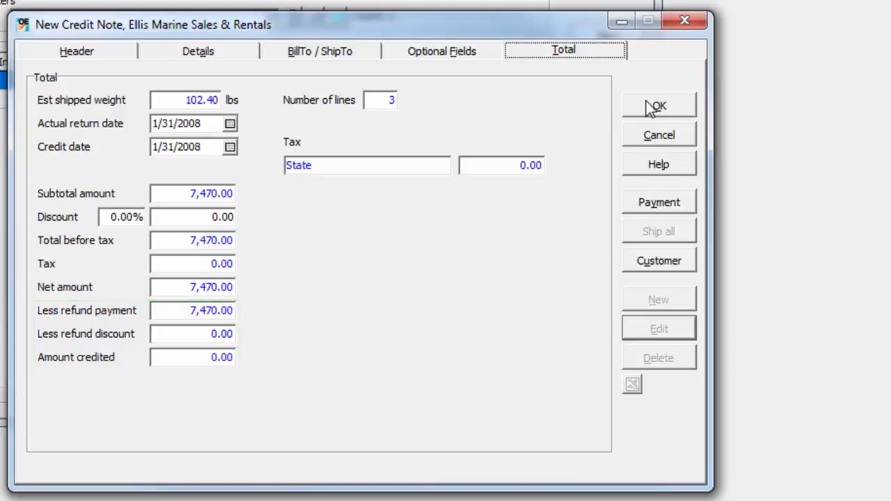
{"action": "left_click", "coordinate": [658, 105]}
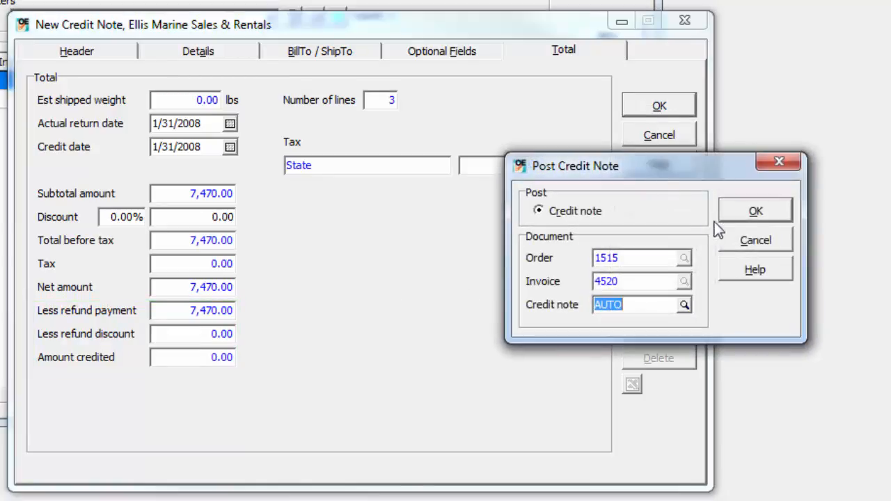
{"action": "left_click", "coordinate": [754, 211]}
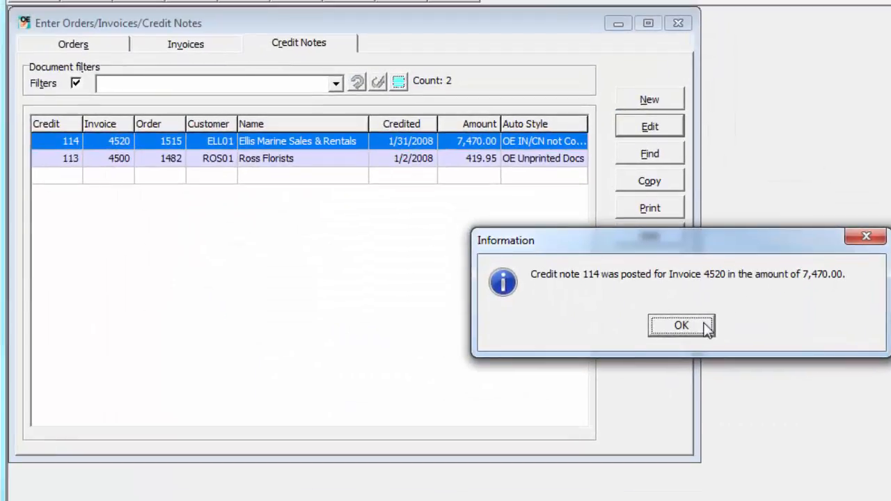
{"action": "left_click", "coordinate": [681, 325]}
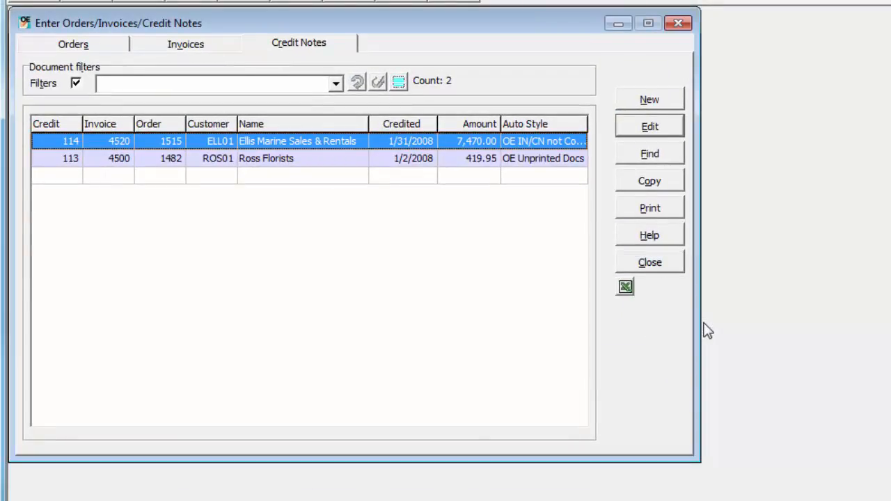
Run Day End for documents dated through 1/31/2008 and acknowledge completion
{"action": "left_click", "coordinate": [648, 208]}
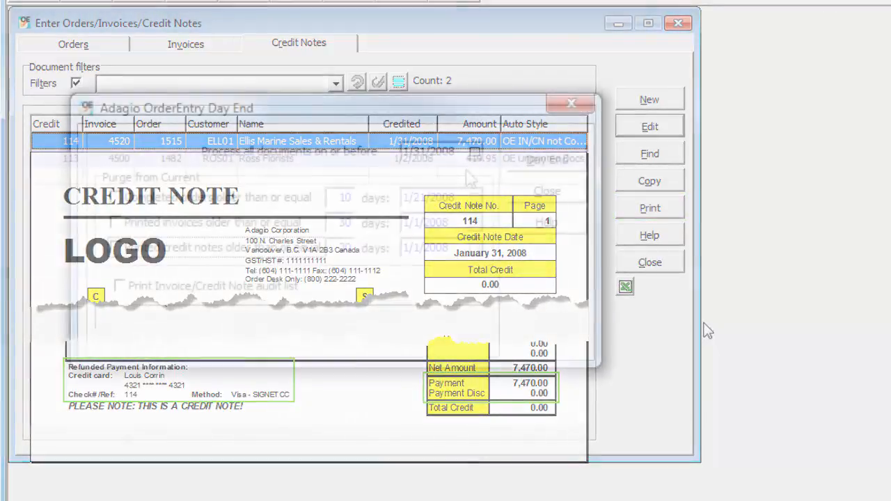
{"action": "left_click", "coordinate": [570, 103]}
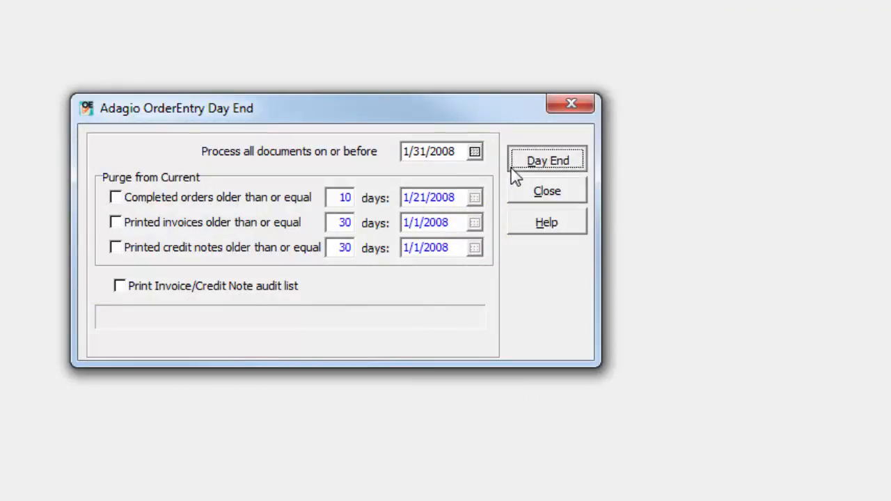
{"action": "left_click", "coordinate": [547, 160]}
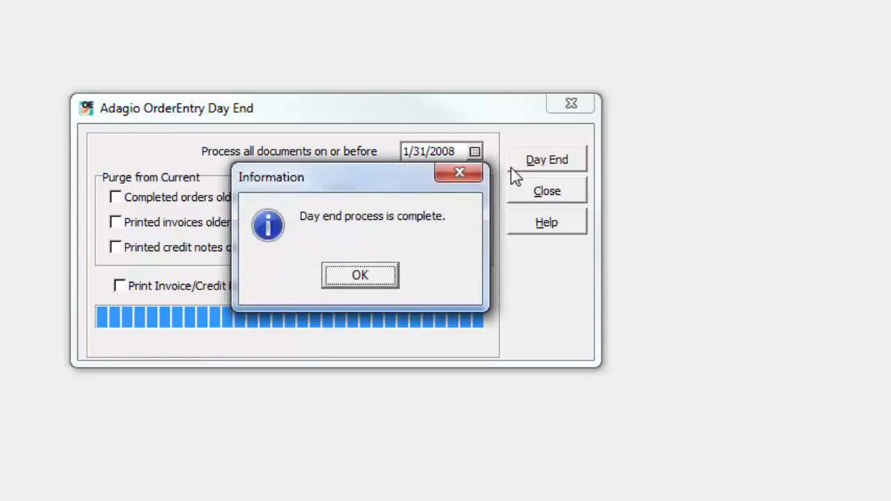
{"action": "left_click", "coordinate": [536, 363]}
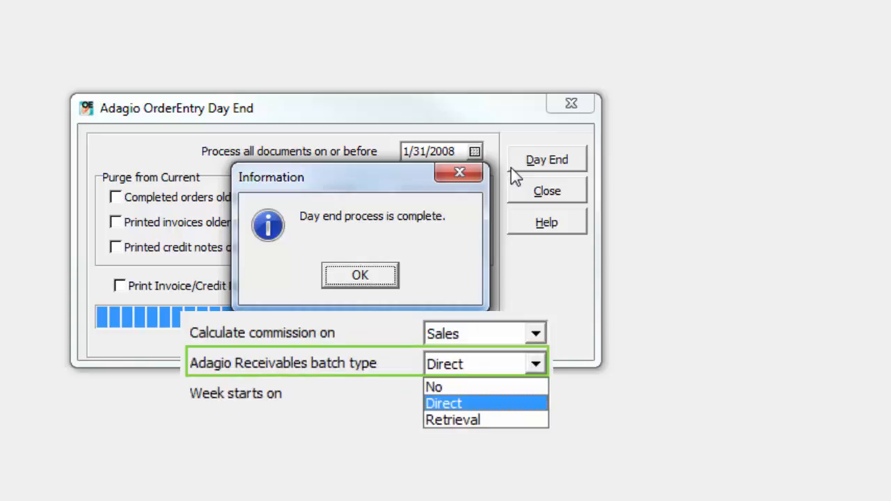
{"action": "left_click", "coordinate": [360, 275]}
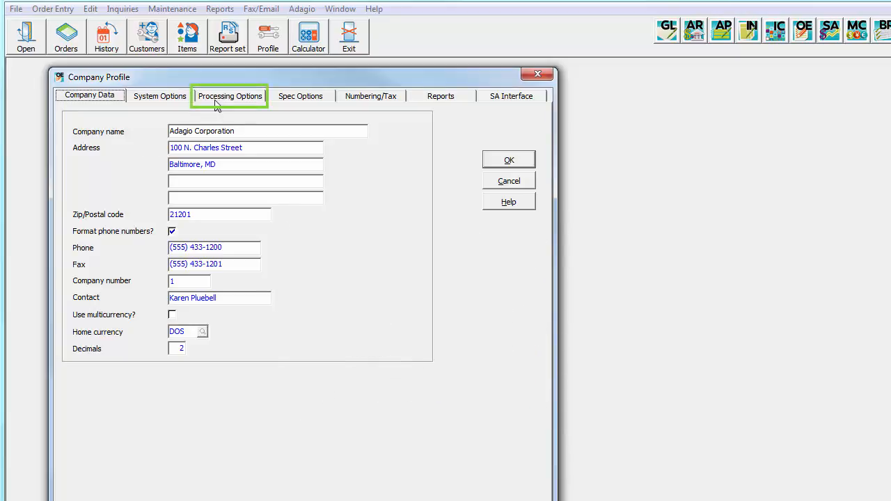
Show the Company Profile's Processing Options tab
{"action": "left_click", "coordinate": [230, 96]}
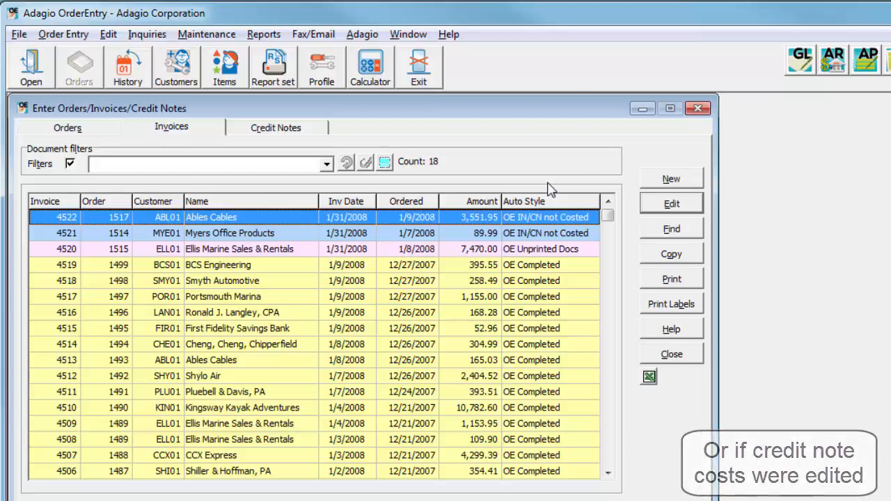
Draft a credit note for customer ABL01 against invoice 4522 and review its returned lines
{"action": "left_click", "coordinate": [670, 179]}
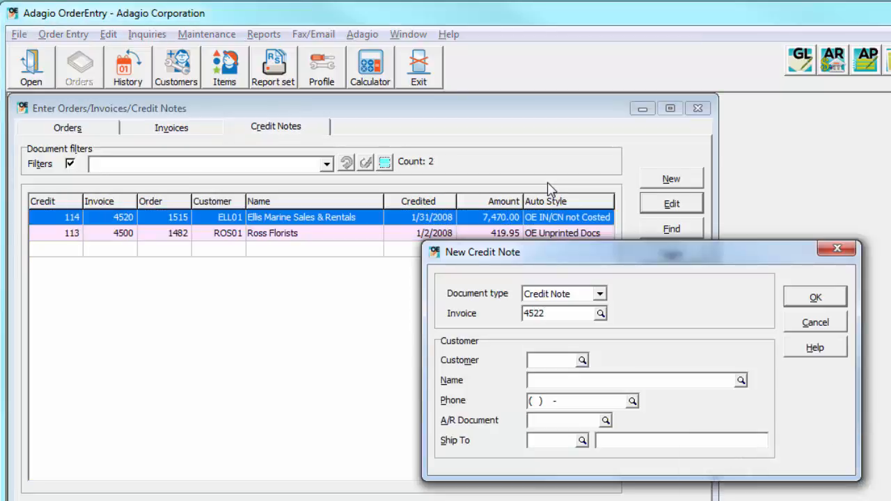
{"action": "type", "text": "ABL01"}
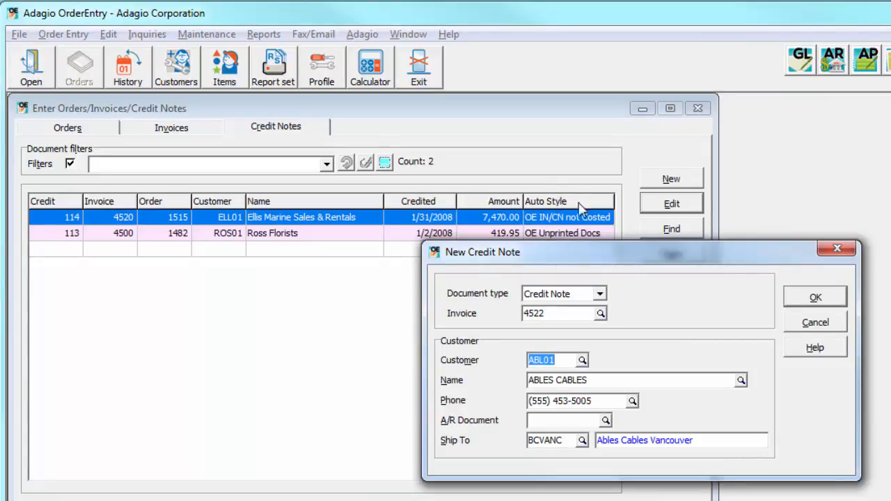
{"action": "left_click", "coordinate": [814, 297]}
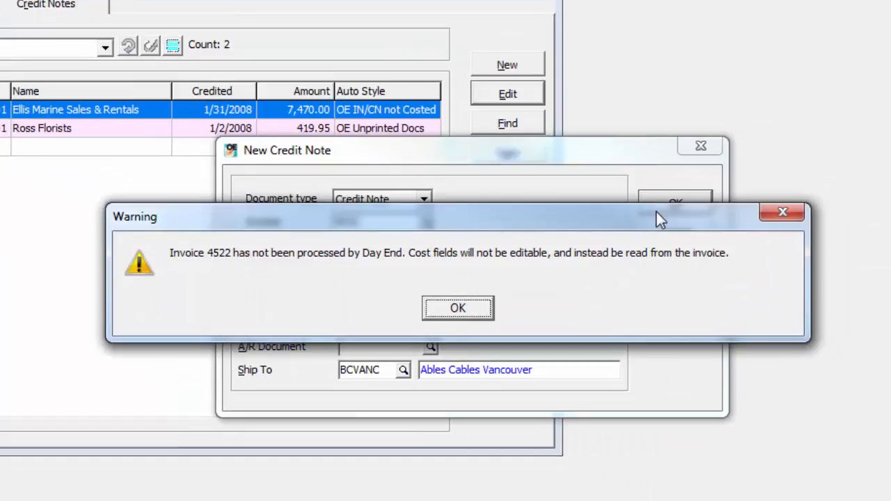
{"action": "left_click", "coordinate": [457, 308]}
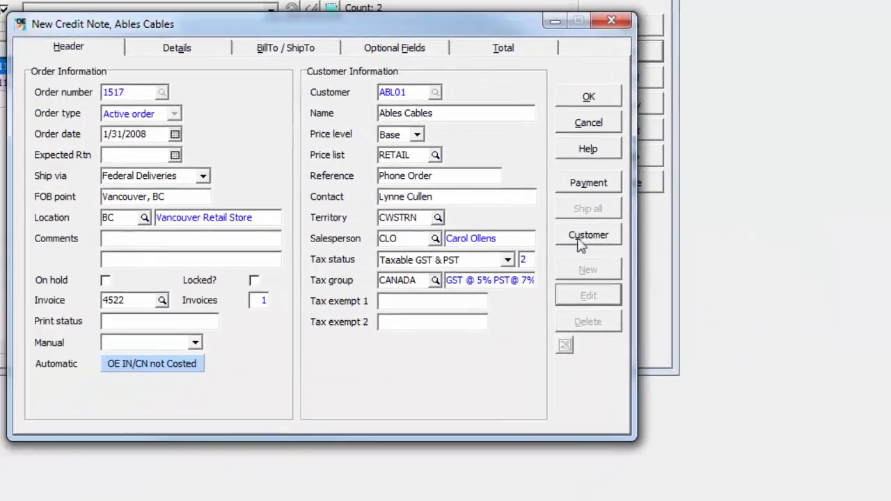
{"action": "left_click", "coordinate": [176, 47]}
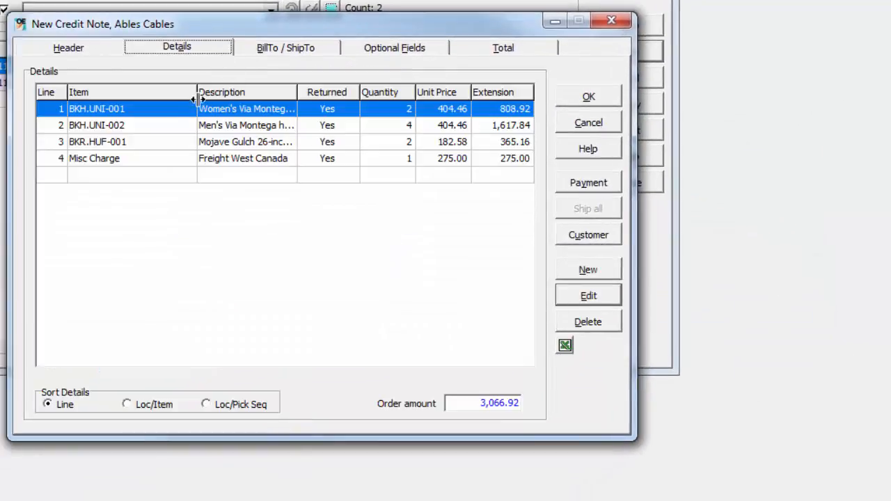
{"action": "left_click", "coordinate": [588, 295]}
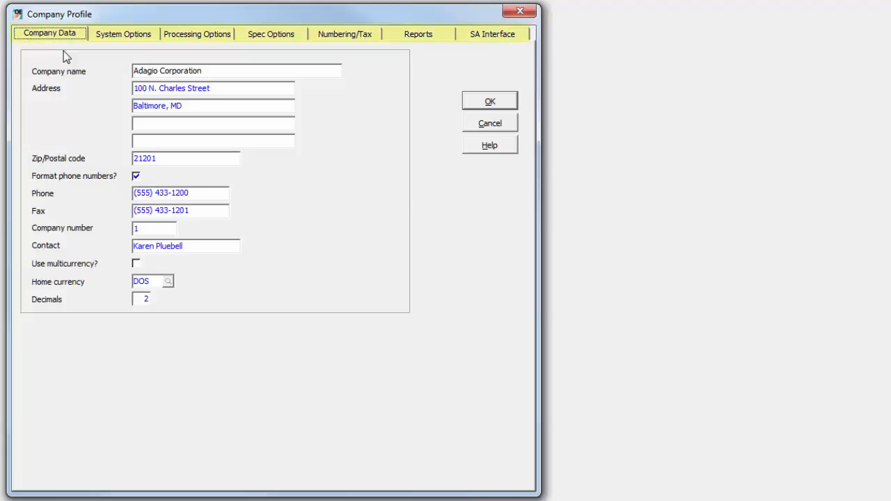
Move the Company Profile from company data to the System Options tab
{"action": "left_click", "coordinate": [123, 33]}
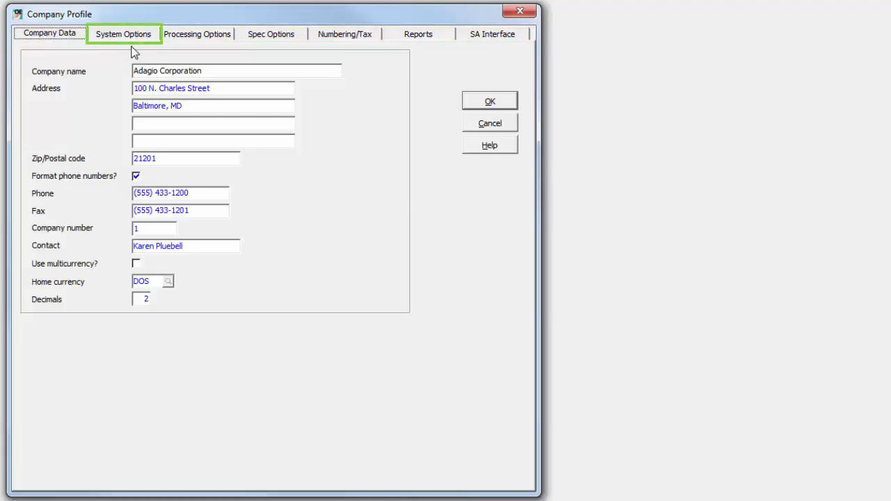
{"action": "left_click", "coordinate": [123, 33]}
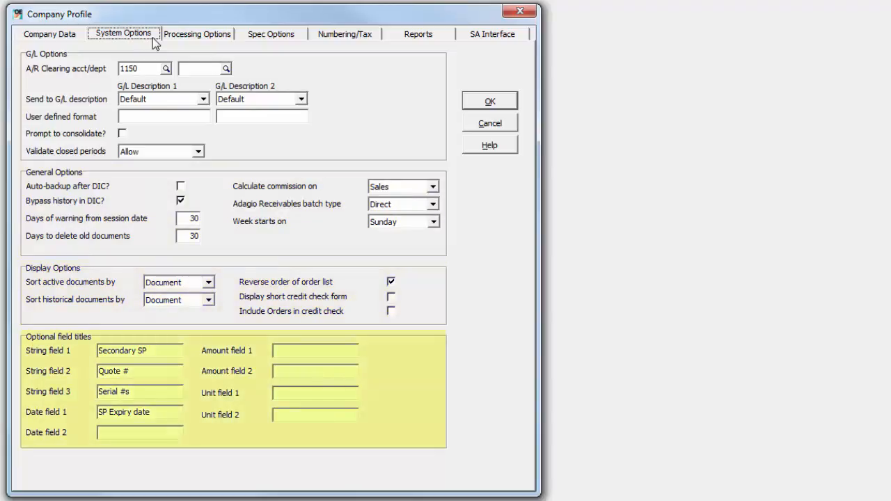
Review Processing Options, then show Spec Options for invoice, credit note and order printing
{"action": "left_click", "coordinate": [197, 34]}
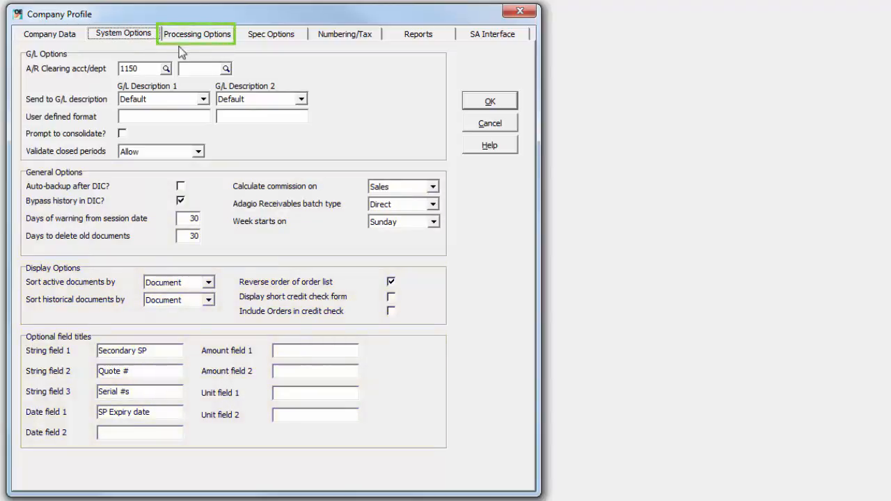
{"action": "left_click", "coordinate": [197, 33]}
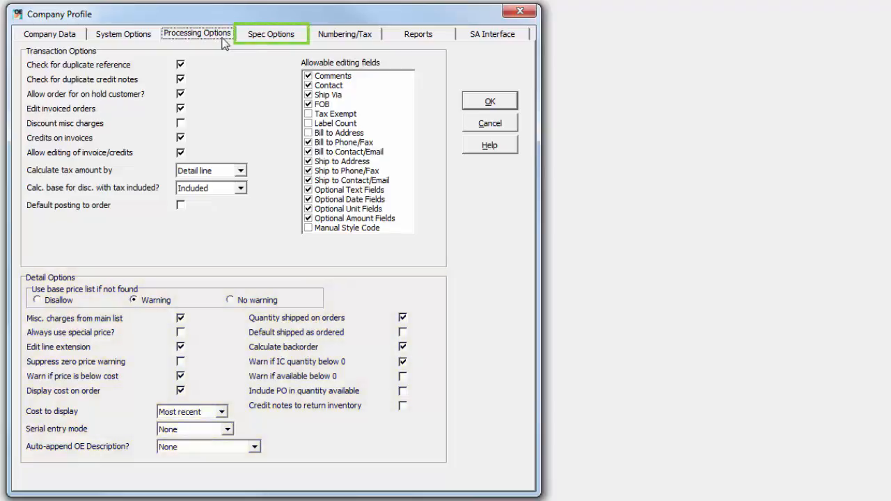
{"action": "left_click", "coordinate": [271, 33]}
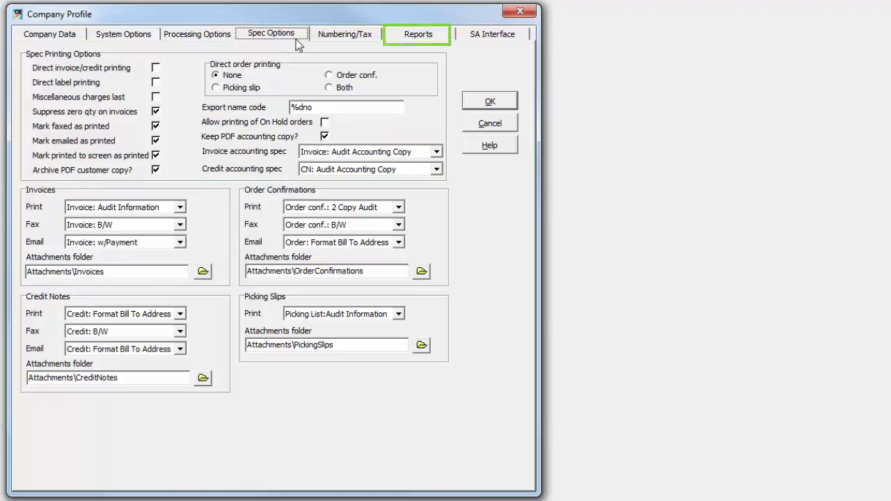
Show the Company Profile's Reports settings
{"action": "left_click", "coordinate": [417, 33]}
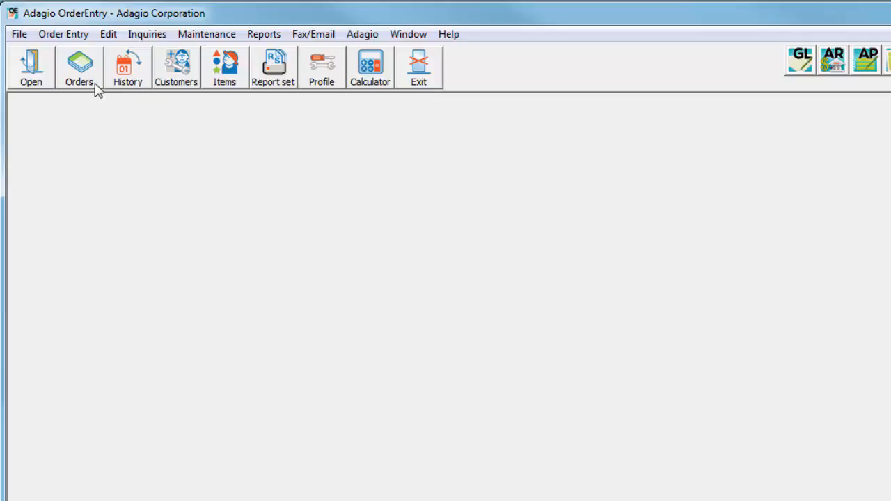
Go to the RMAs tab of the Orders list, showing three RMAs, and start a new RMA
{"action": "left_click", "coordinate": [80, 66]}
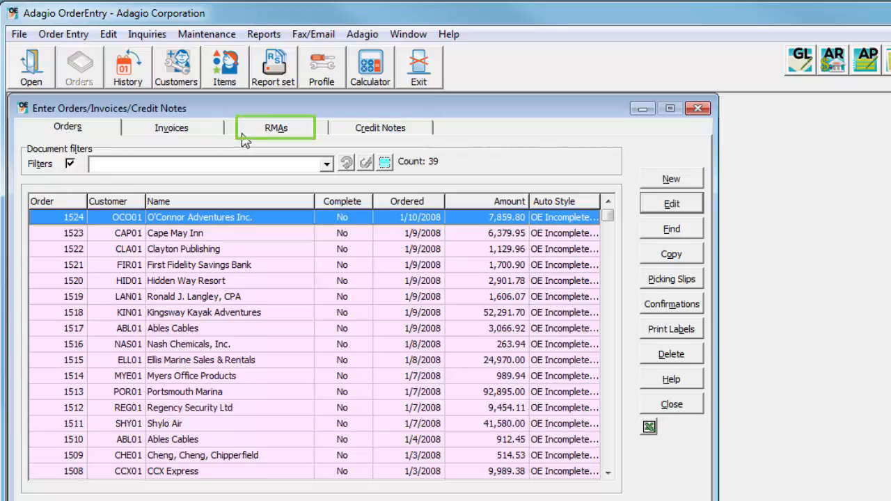
{"action": "left_click", "coordinate": [275, 127]}
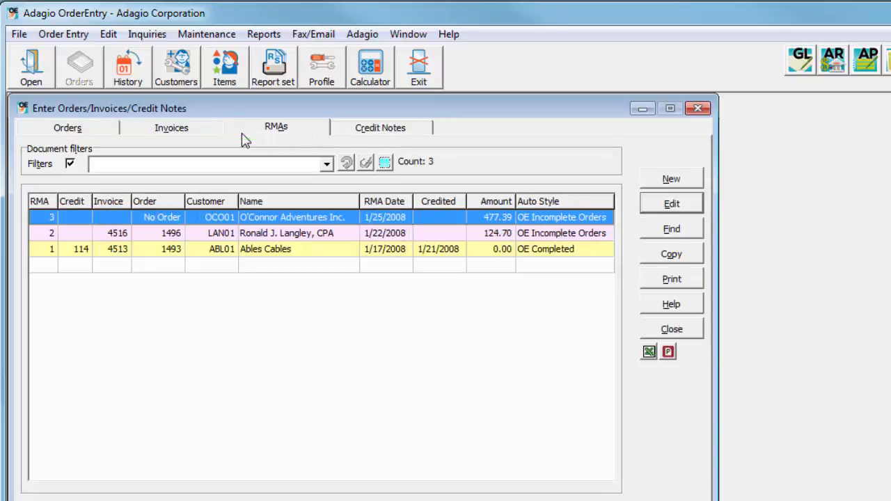
{"action": "mouse_move", "coordinate": [567, 198]}
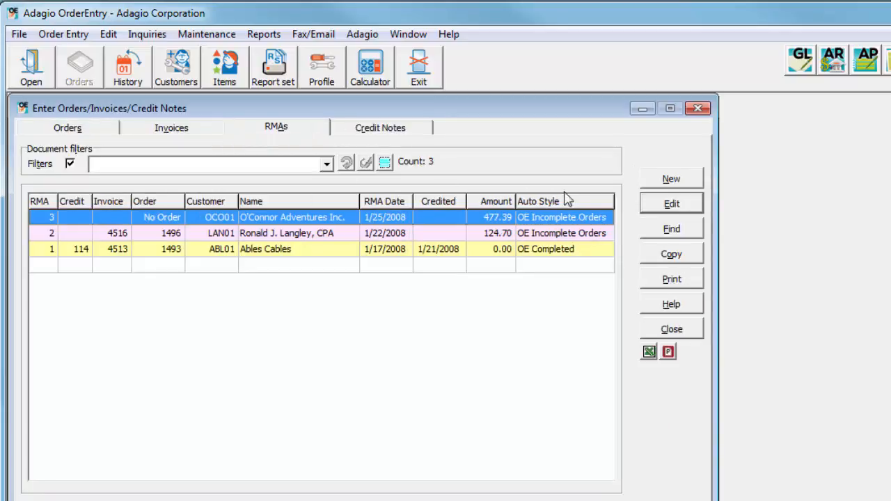
{"action": "left_click", "coordinate": [670, 178]}
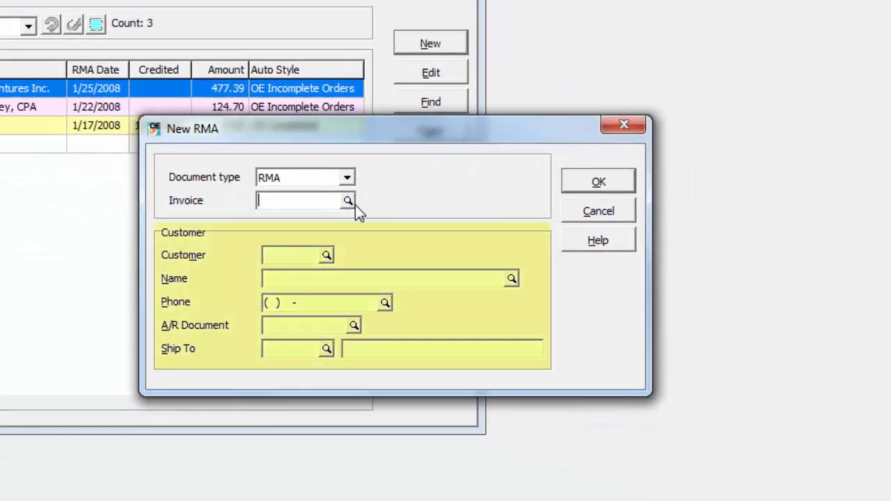
Fill in the RMA from Pacific Lumber invoice 4505, expected back 02/05/2008, reason code BROKEN
{"action": "left_click", "coordinate": [348, 201]}
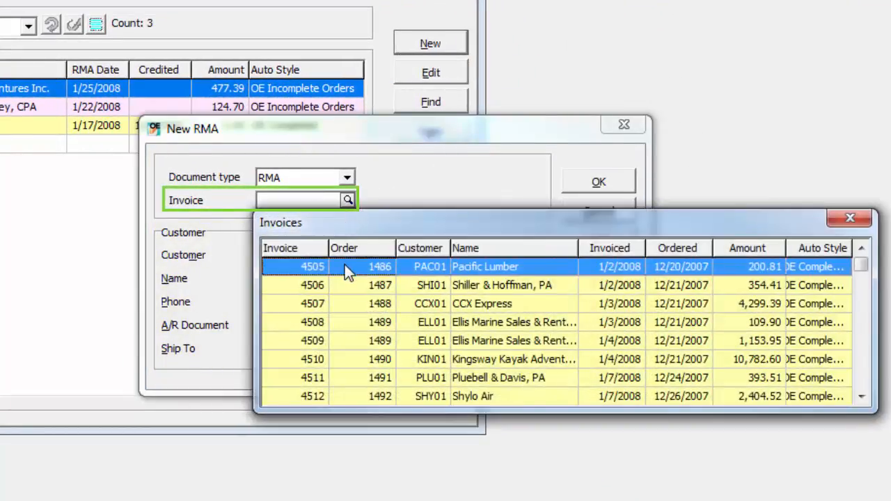
{"action": "double_click", "coordinate": [312, 266]}
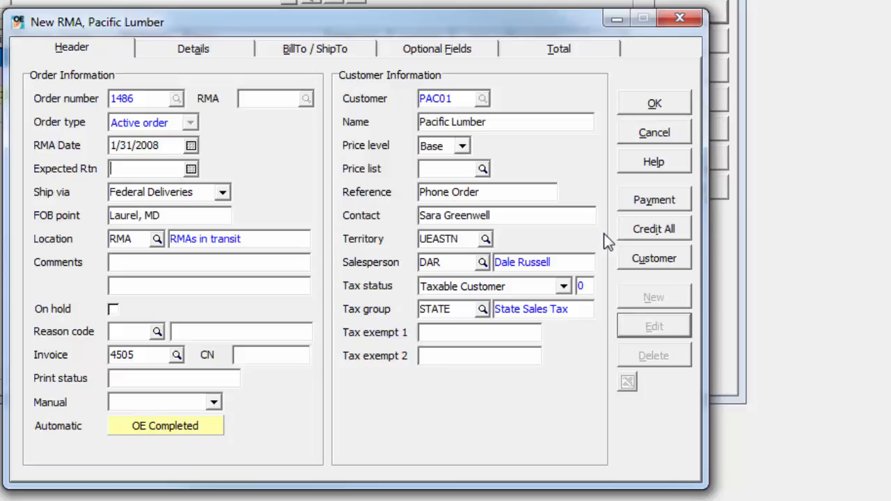
{"action": "type", "text": "02052008"}
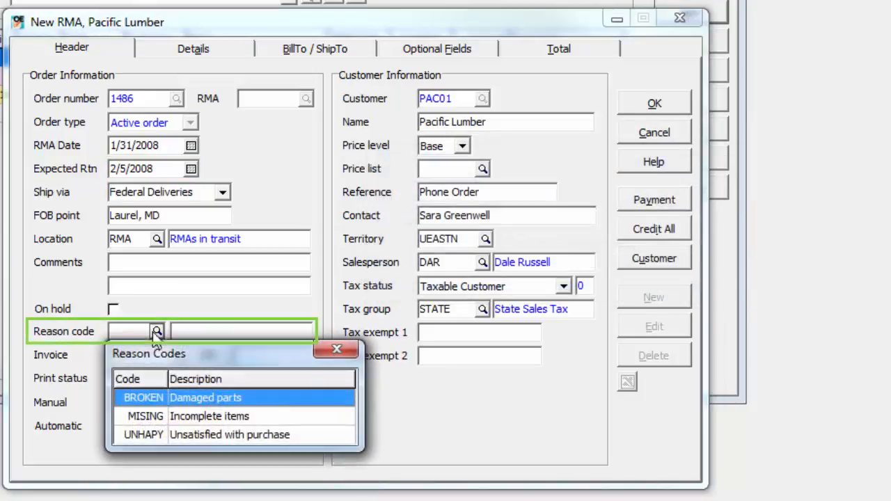
{"action": "double_click", "coordinate": [143, 397]}
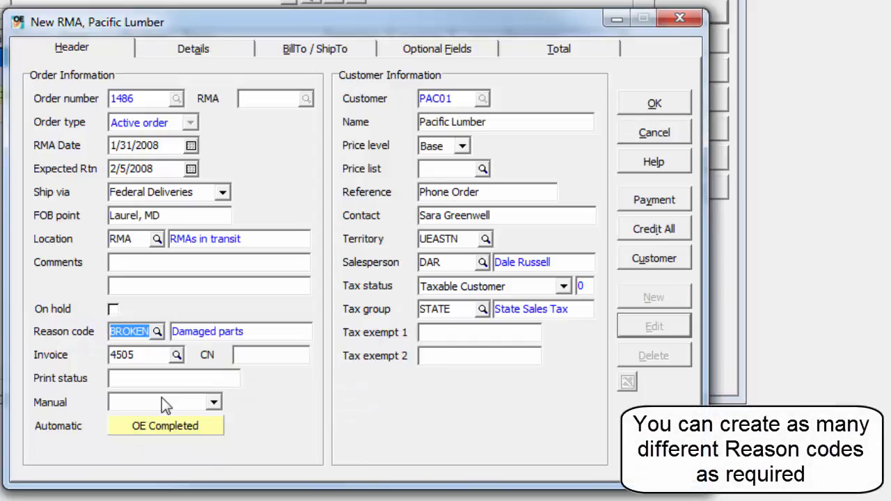
{"action": "left_click", "coordinate": [193, 48]}
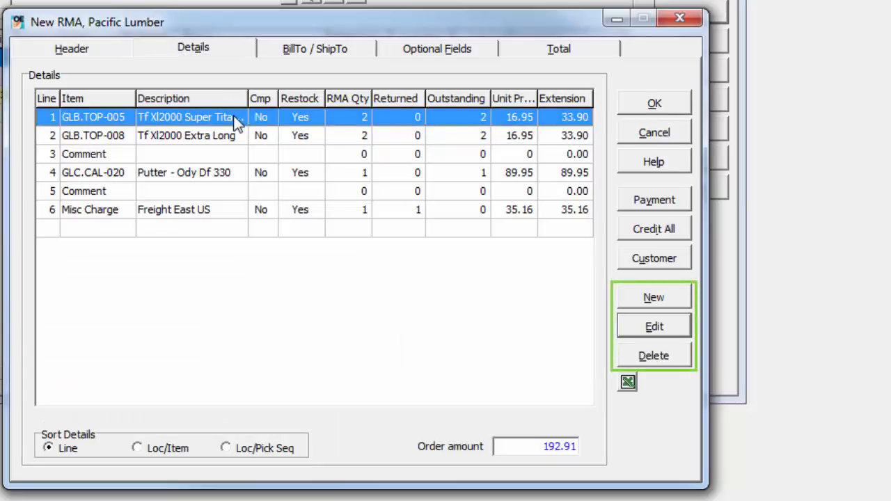
Set Returned equal to RMA Qty on the detail lines and choose Post as a credit note
{"action": "left_click", "coordinate": [653, 326]}
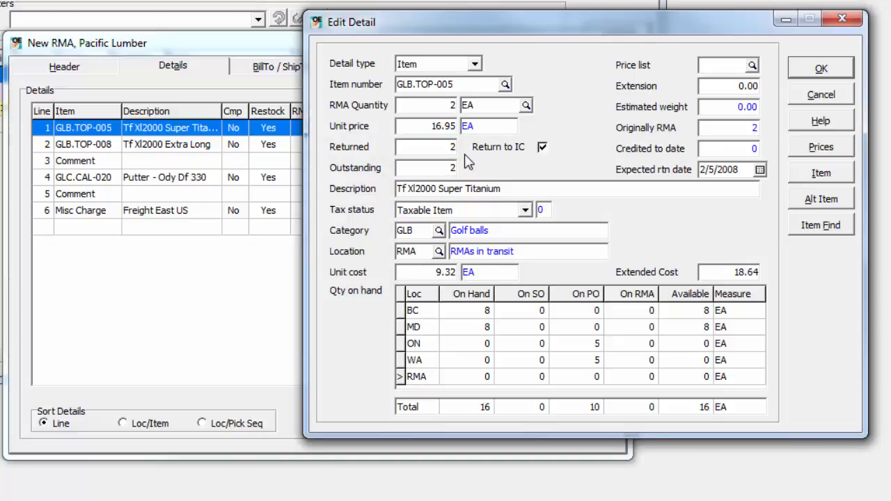
{"action": "left_click", "coordinate": [543, 147]}
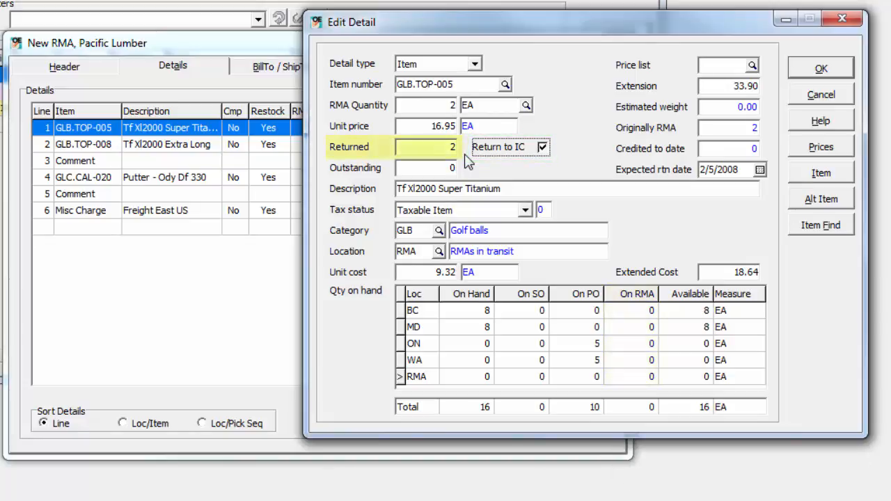
{"action": "left_click", "coordinate": [82, 144]}
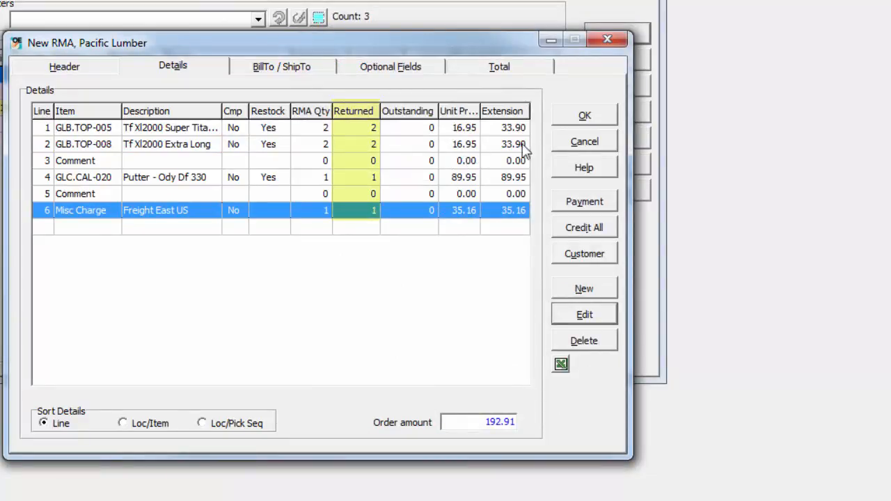
{"action": "left_click", "coordinate": [584, 115]}
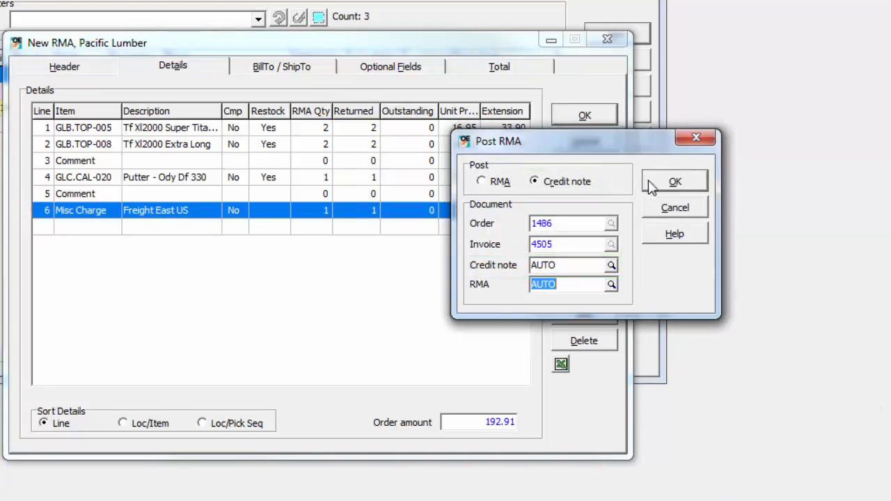
Confirm posting credit note 115 (200.81) and view RMA 3 as a PDF
{"action": "left_click", "coordinate": [674, 181]}
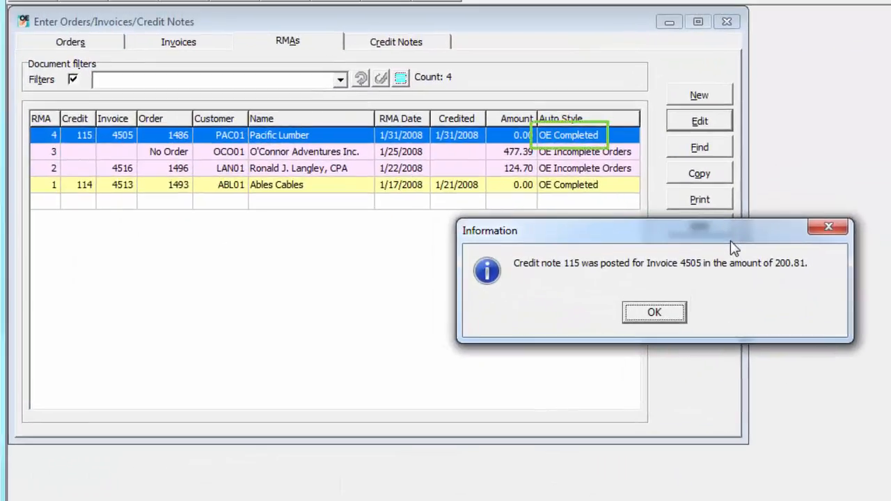
{"action": "left_click", "coordinate": [654, 312]}
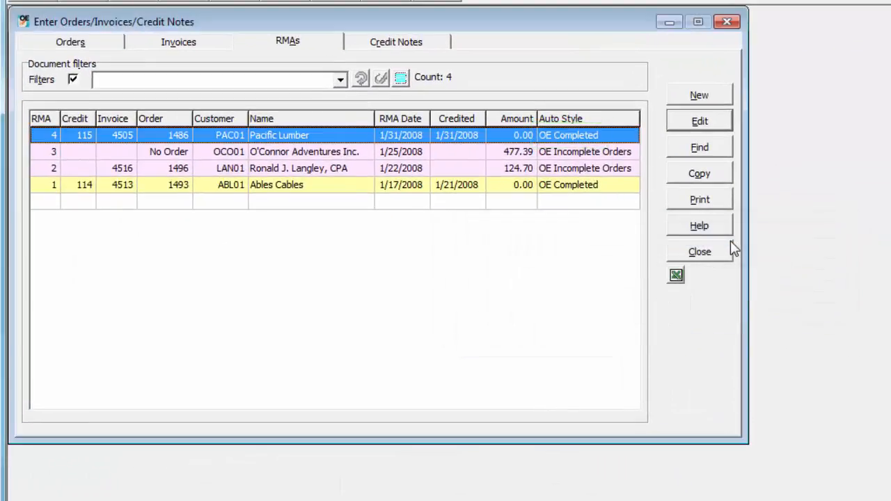
{"action": "left_click", "coordinate": [699, 200]}
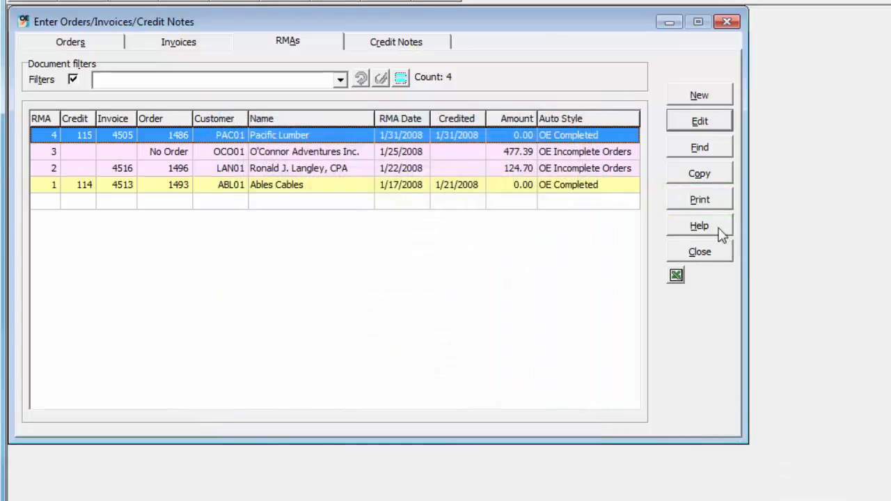
{"action": "left_click", "coordinate": [694, 275]}
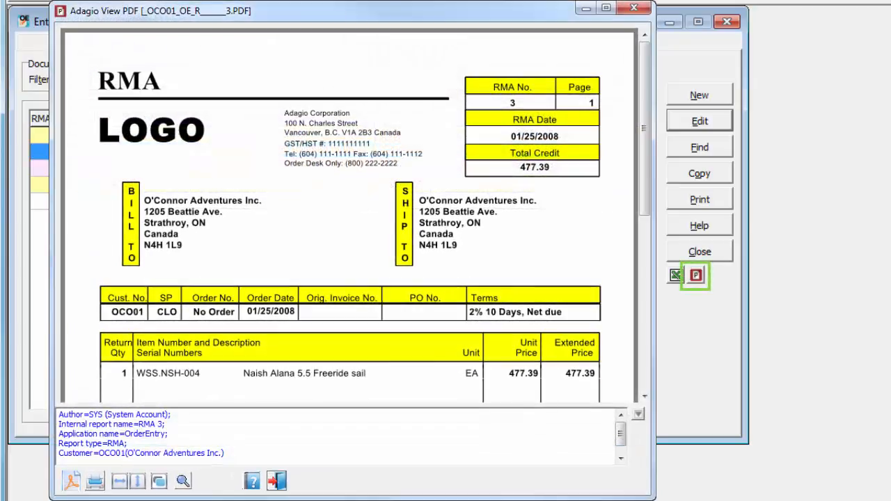